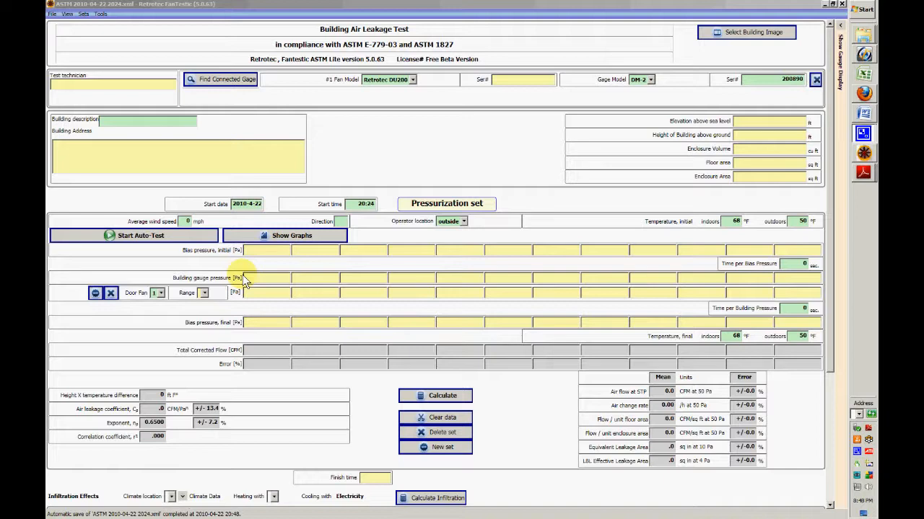
# Auto-discover the connected fan and gauge and record fan serial number 198758.
pyautogui.click(220, 79)
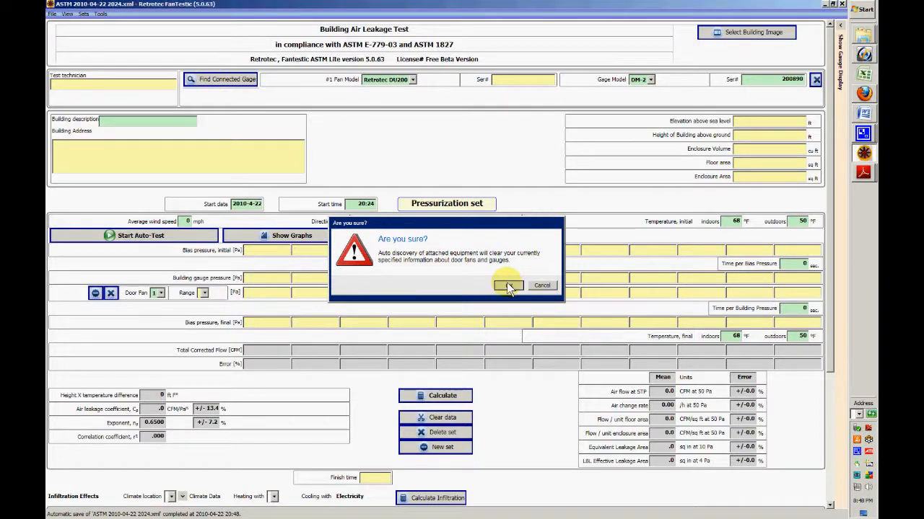
pyautogui.click(508, 285)
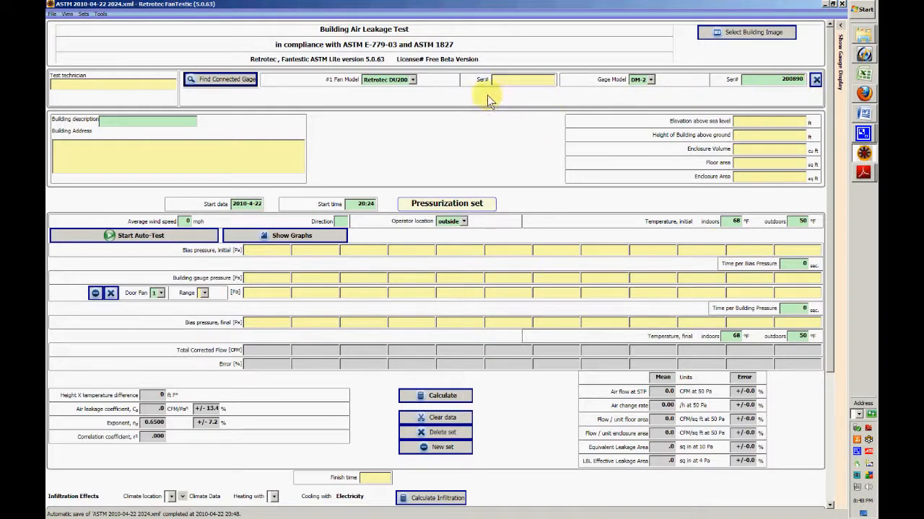
pyautogui.moveTo(527, 83)
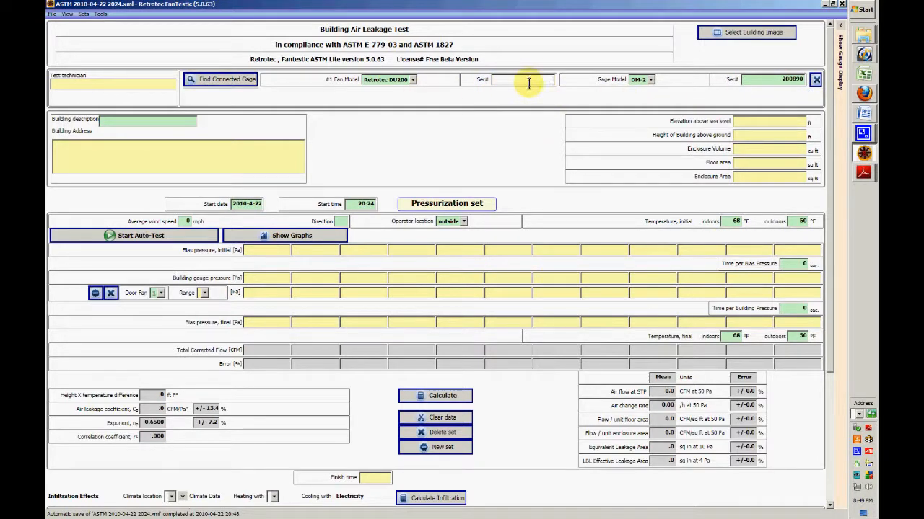
pyautogui.write('198758')
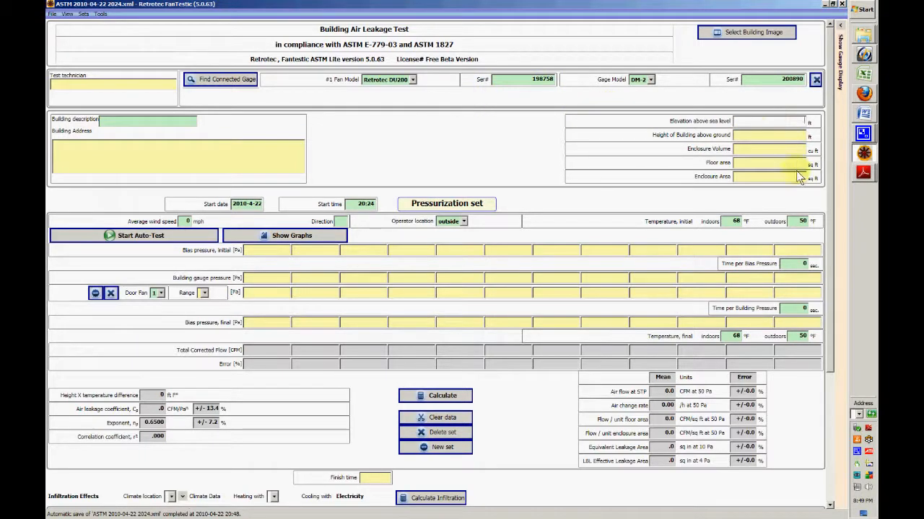
# Enter elevation 125, height 25, volume 12500, floor area 2,500 and enclosure area 1250.
pyautogui.write('125')
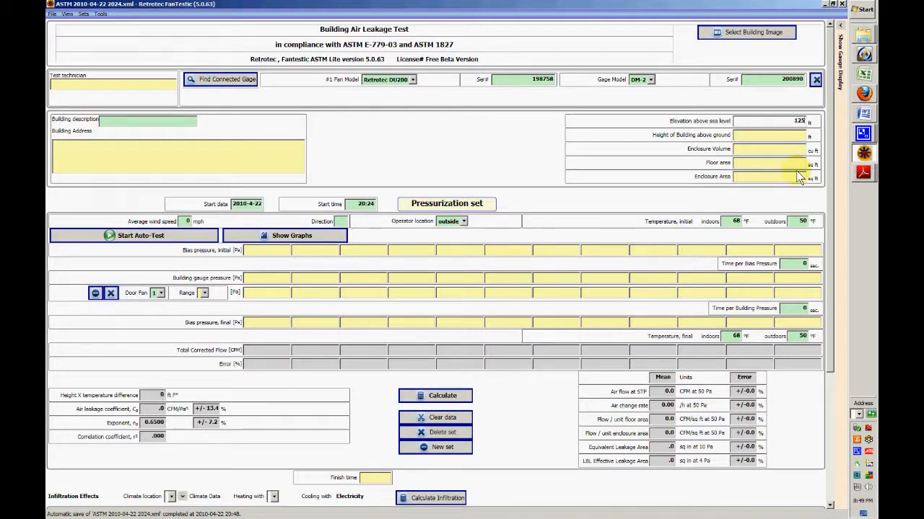
pyautogui.click(776, 148)
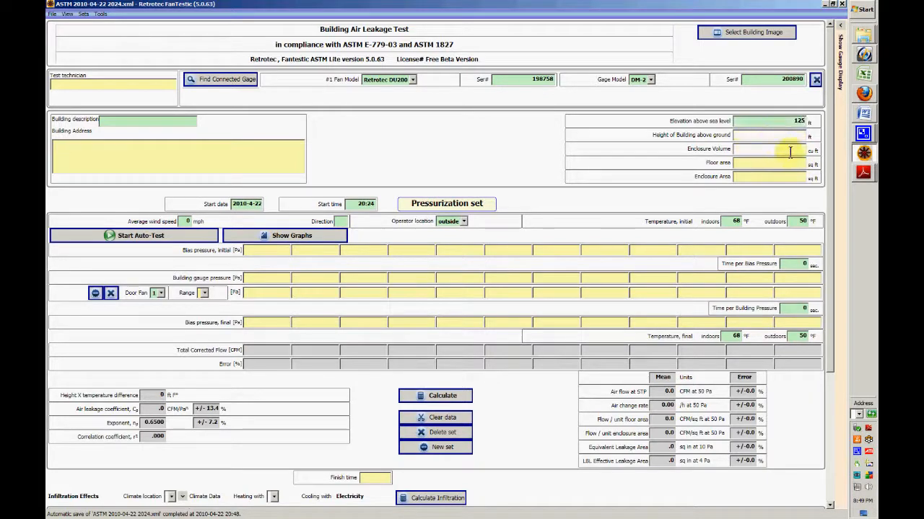
pyautogui.write('25')
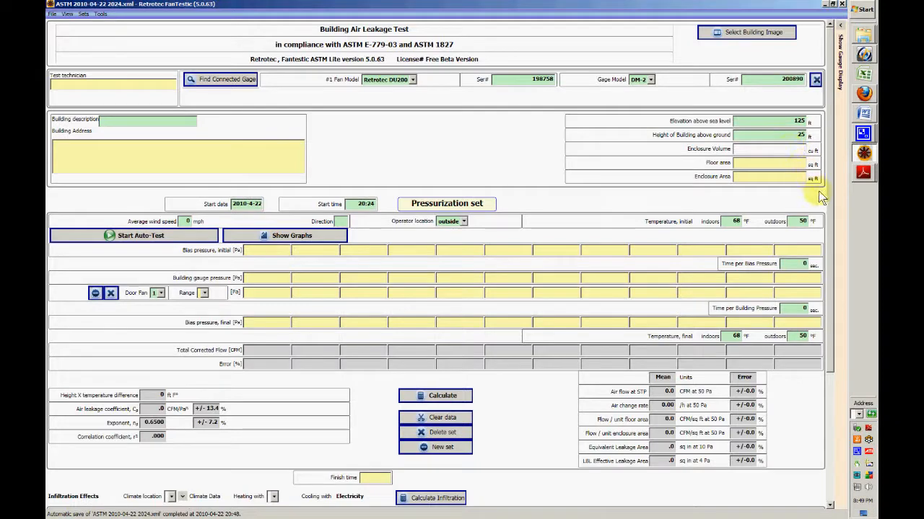
pyautogui.write('12500')
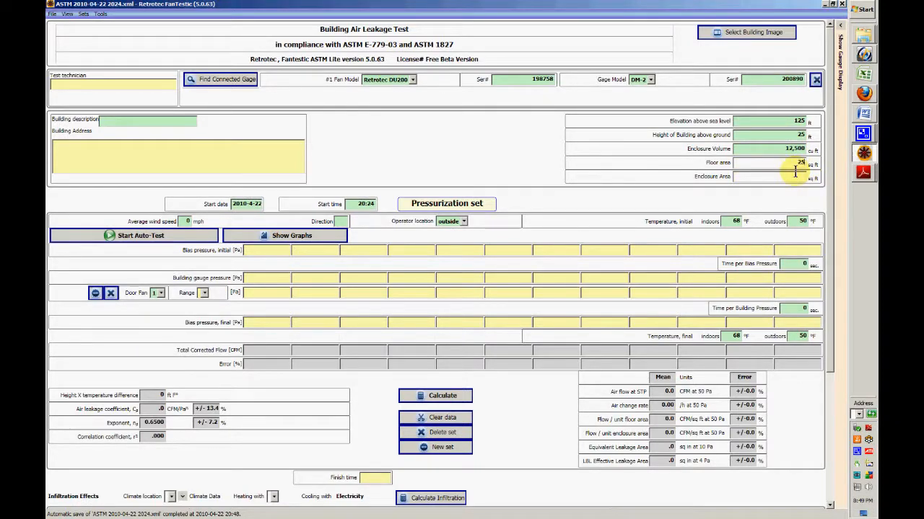
pyautogui.write('2,500')
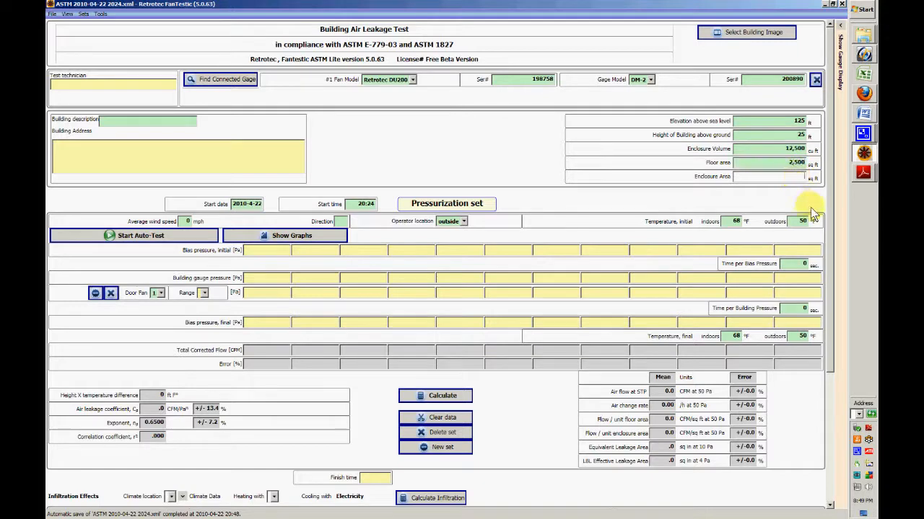
pyautogui.write('1250')
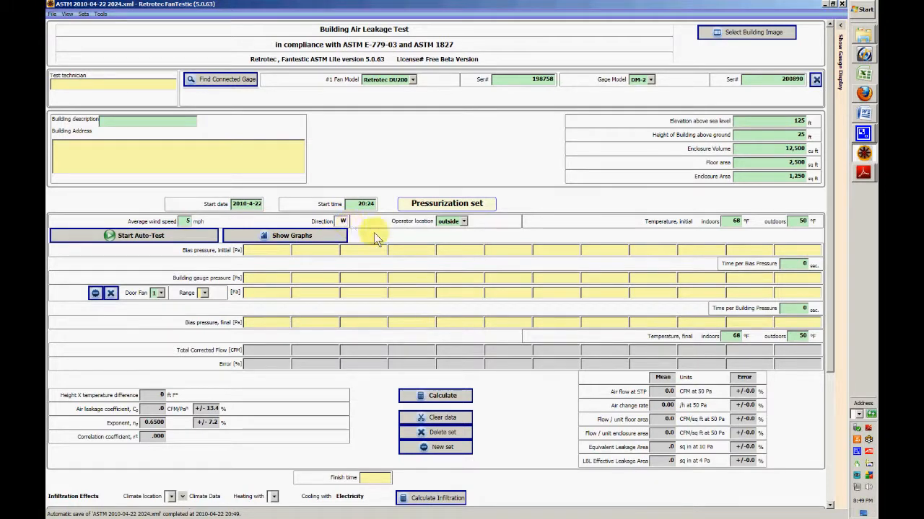
pyautogui.moveTo(310, 213)
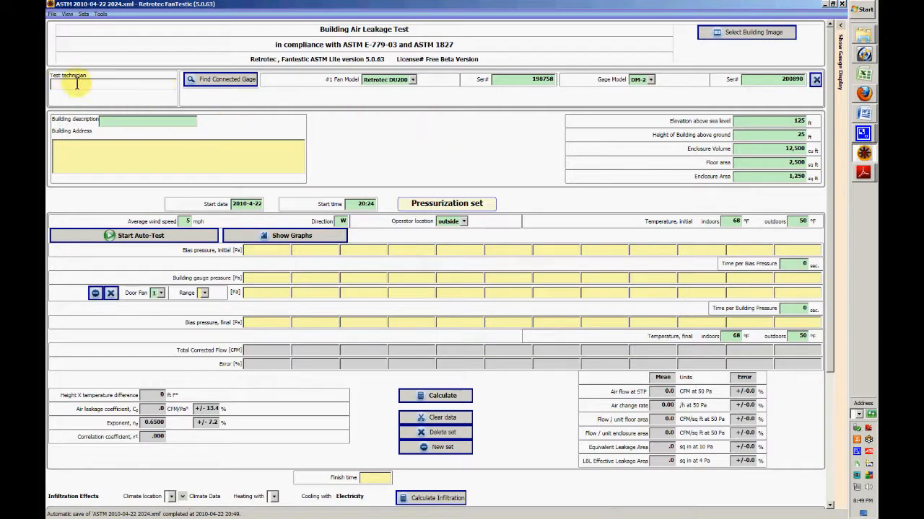
pyautogui.write('Ca')
pyautogui.write('Colin Genge')
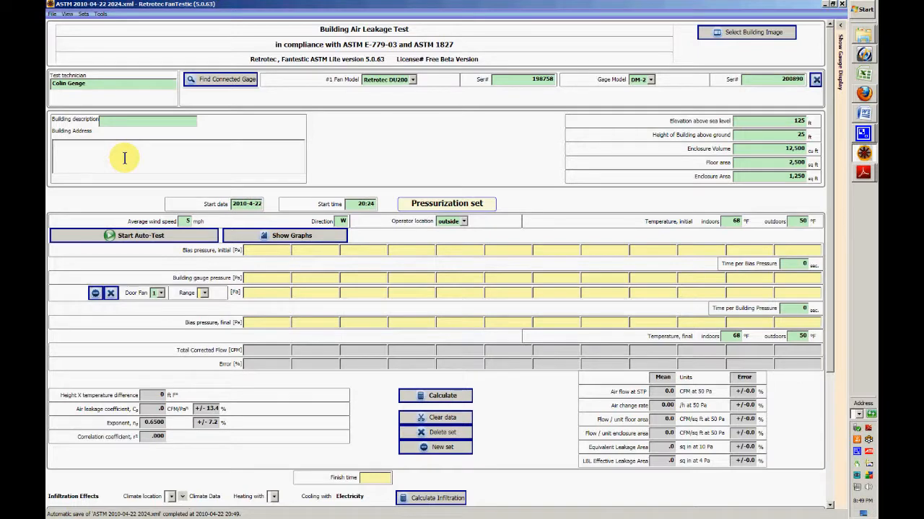
pyautogui.write('1639')
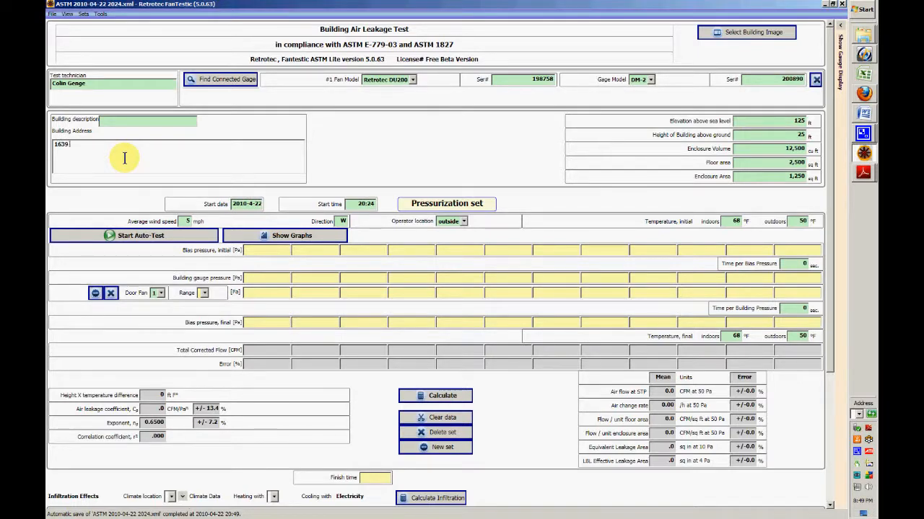
pyautogui.write('West Second')
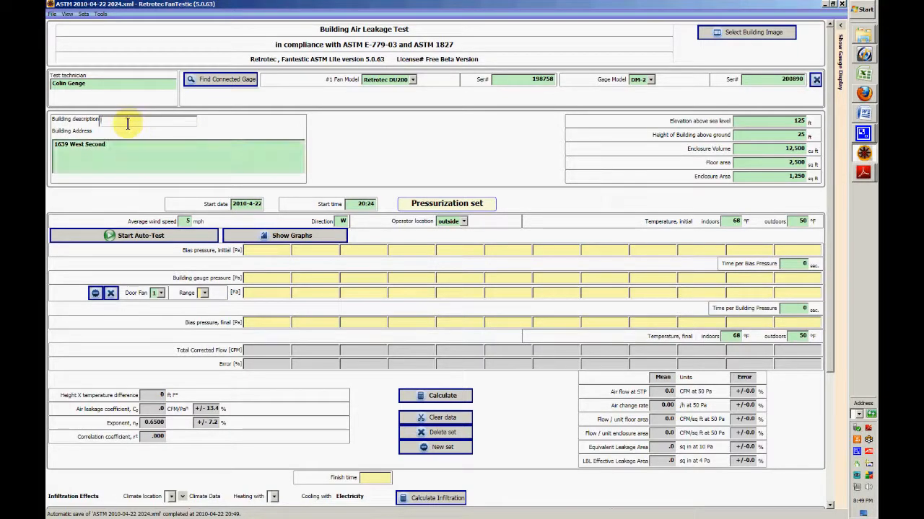
pyautogui.write('Apt')
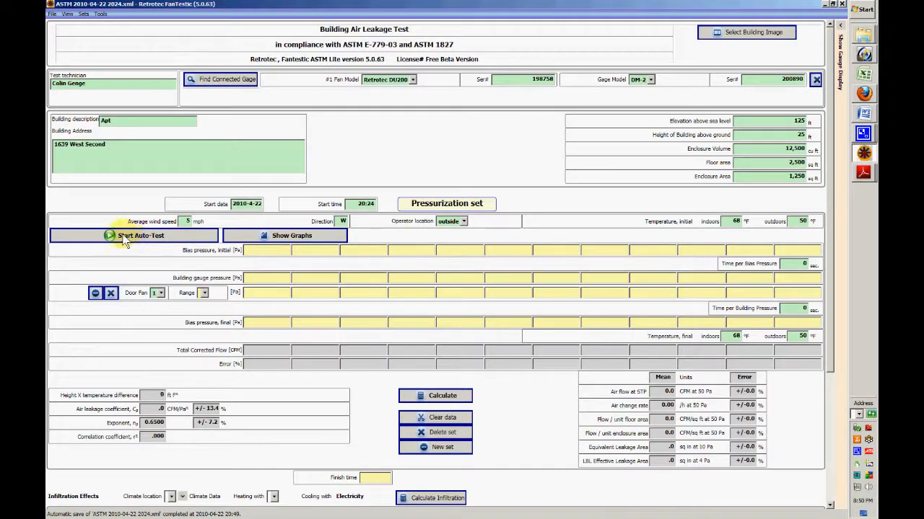
pyautogui.moveTo(104, 17)
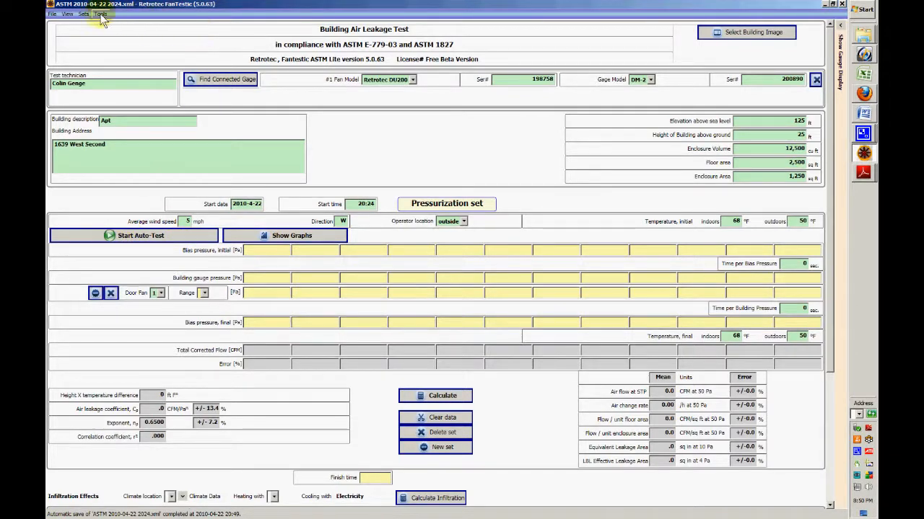
pyautogui.click(94, 14)
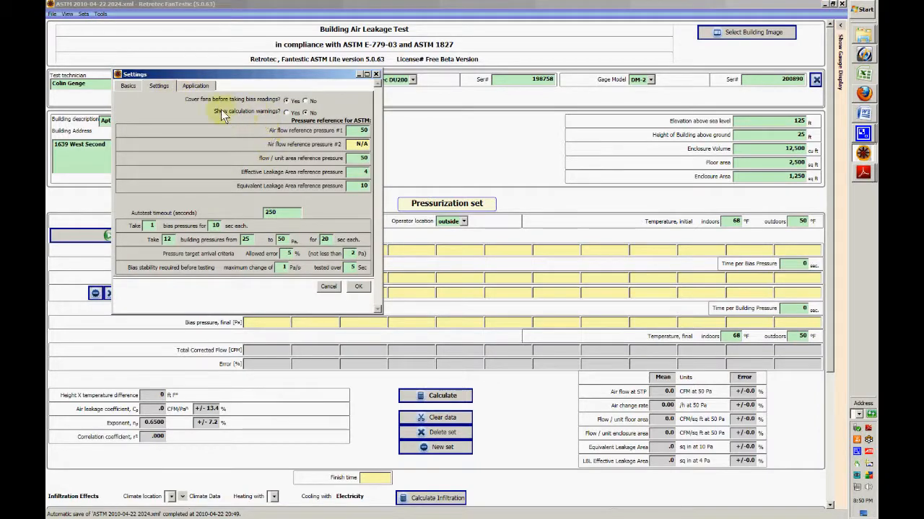
pyautogui.moveTo(231, 107)
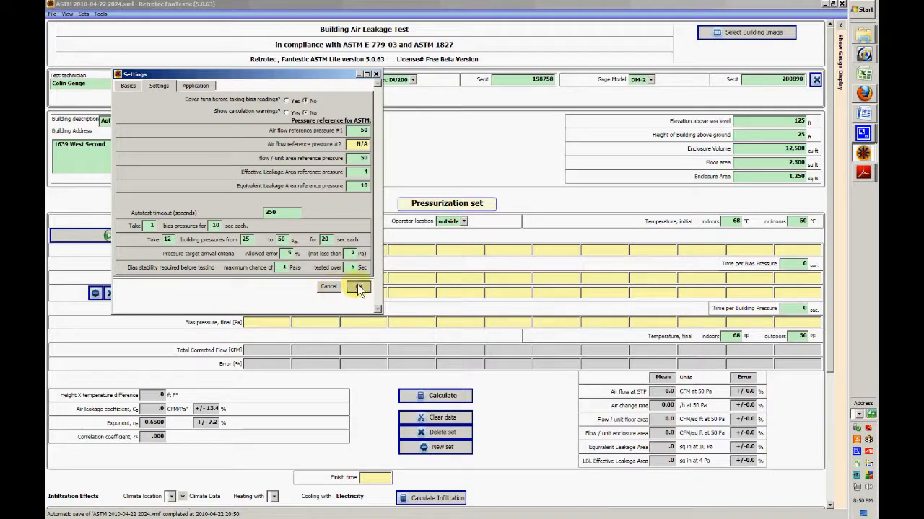
pyautogui.click(355, 287)
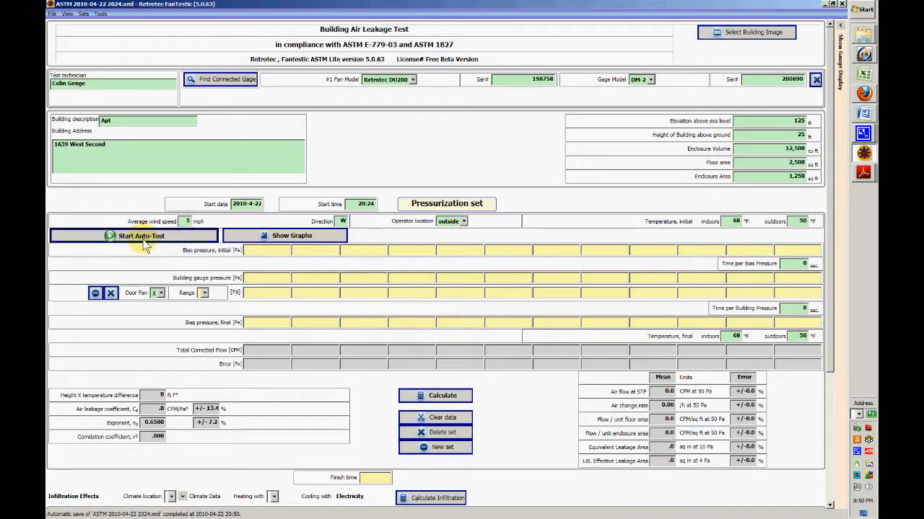
# Start the auto-test so it finds the DM2 gauge, takes bias pressure and collects data at 25 Pa.
pyautogui.click(130, 237)
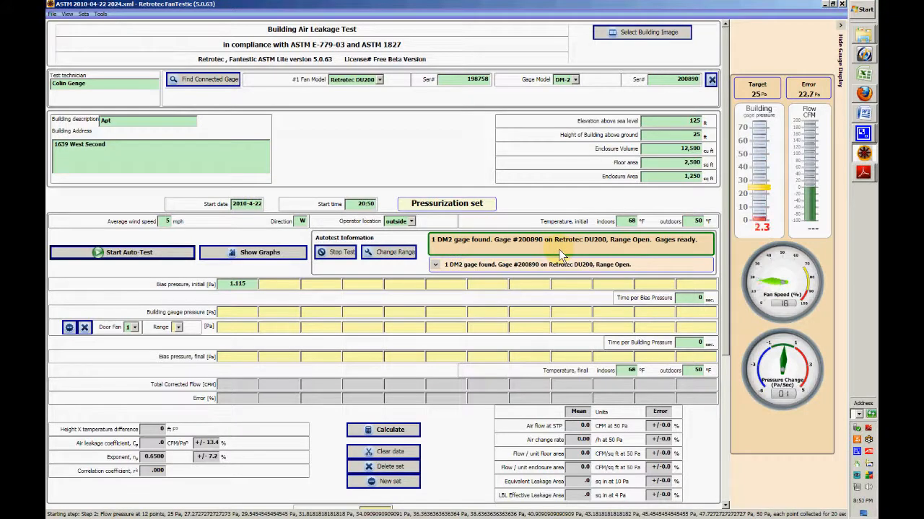
pyautogui.click(122, 252)
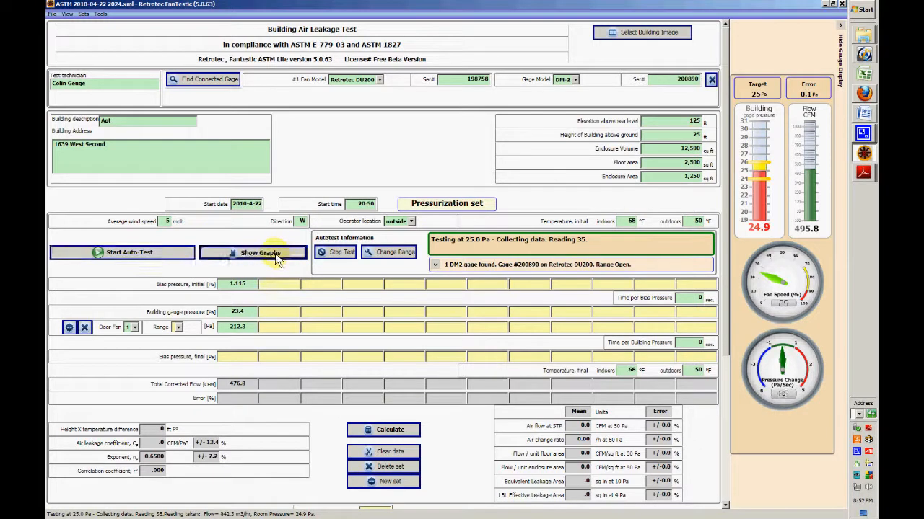
# Review the building pressure and pressure-versus-flow graphs, then close the Graphs window.
pyautogui.click(255, 253)
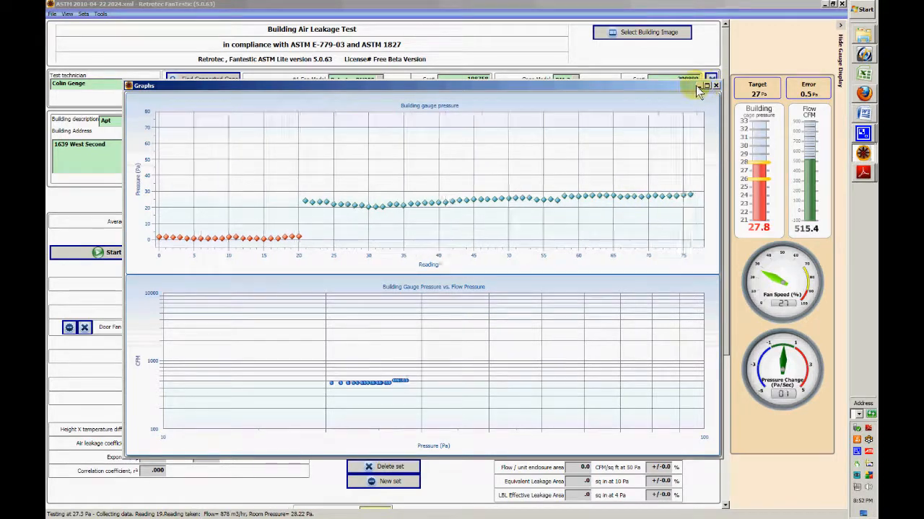
pyautogui.click(716, 87)
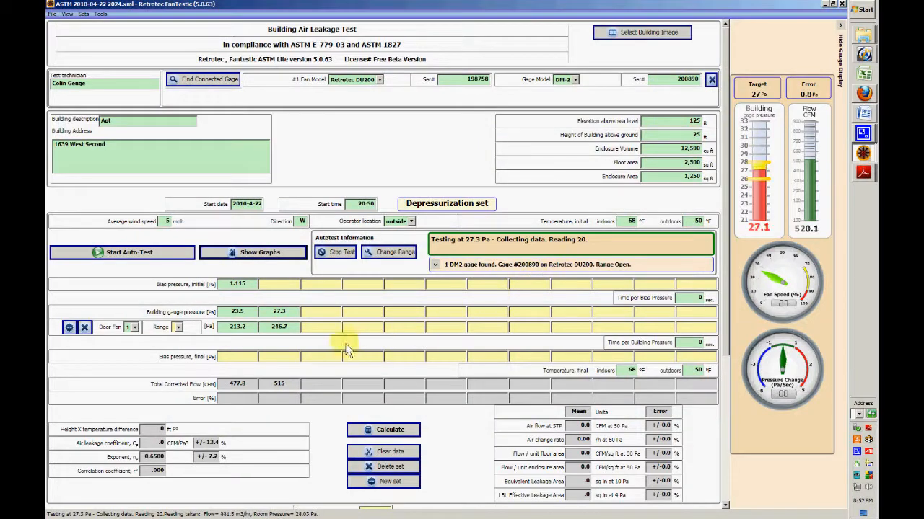